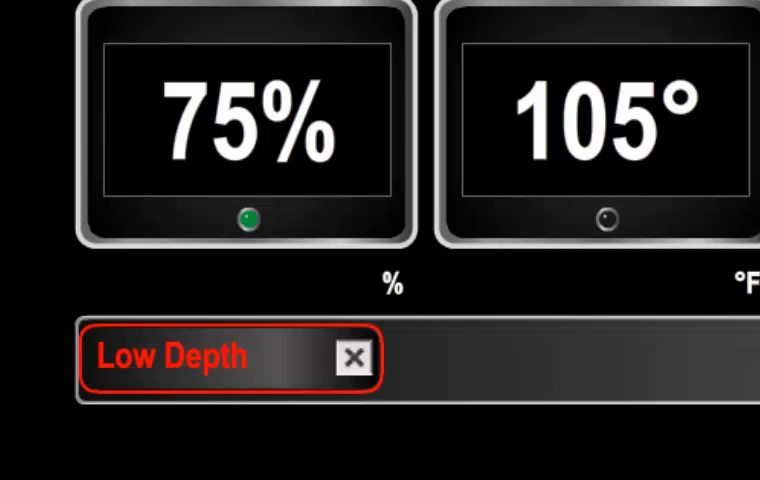
pyautogui.moveTo(328, 388)
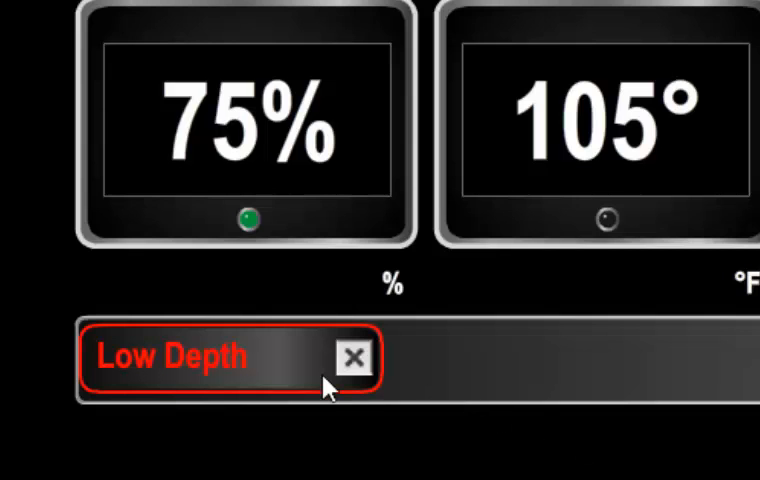
# Dismiss the Low Depth alert banner on the DC systems page.
pyautogui.click(353, 358)
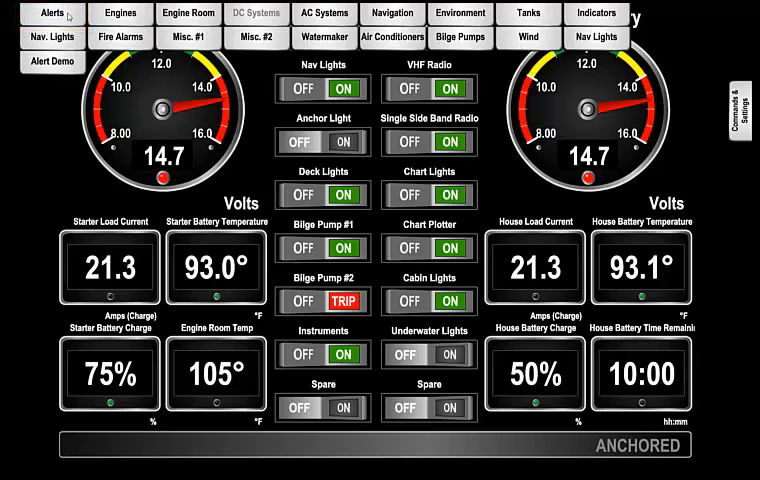
# Open the Alert Status page listing the five active alerts.
pyautogui.click(50, 14)
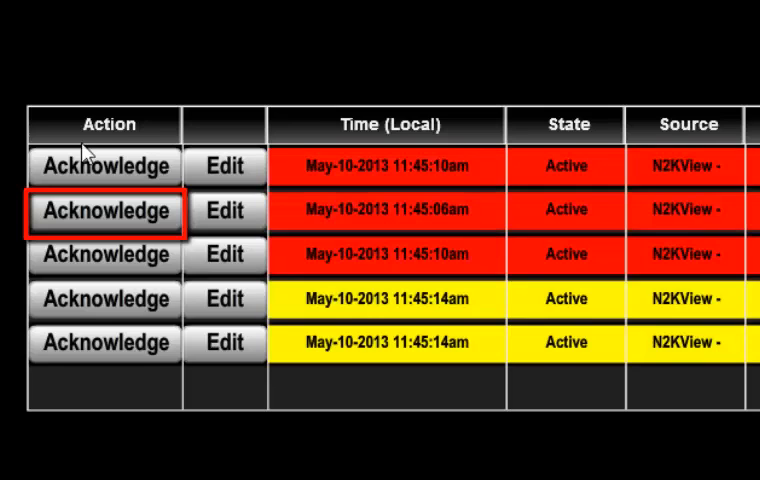
# Acknowledge the first two active red alerts in the Alert Status table.
pyautogui.click(103, 166)
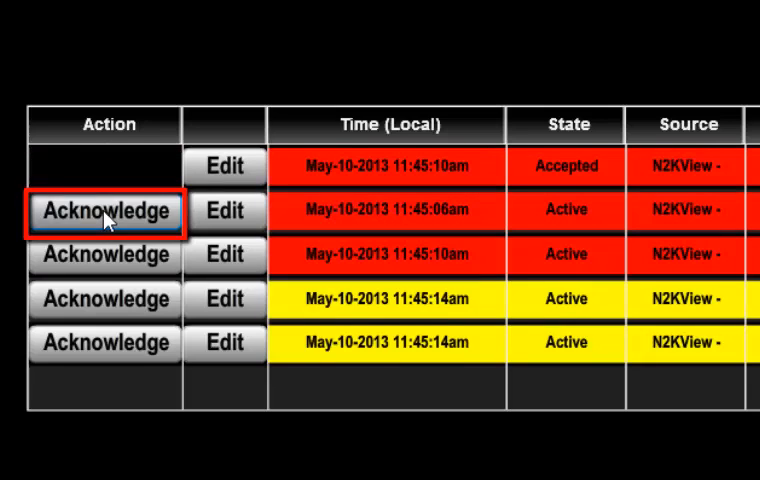
pyautogui.click(104, 211)
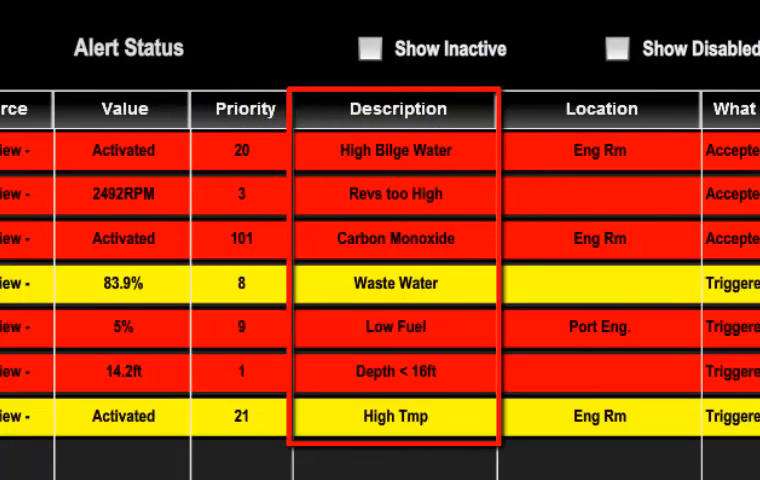
# Scroll the alert table right to review the Description and What Happened columns.
pyautogui.hscroll(3)
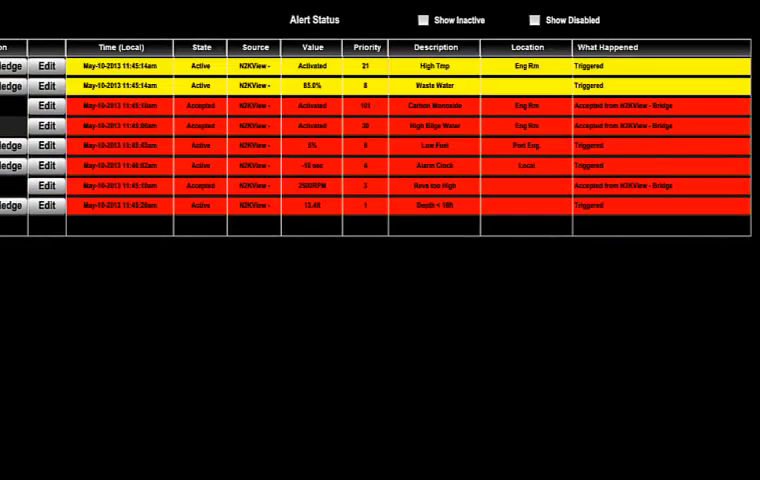
# Enable Show Inactive so greyed inactive alerts join the seventeen-entry table.
pyautogui.click(420, 19)
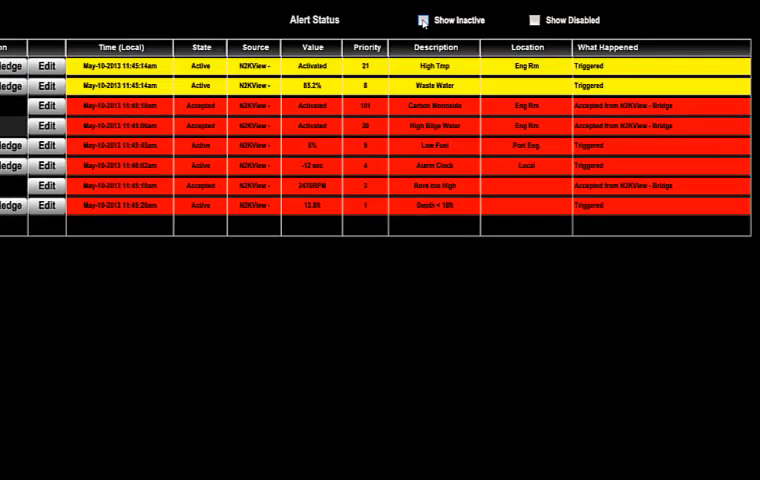
pyautogui.click(420, 19)
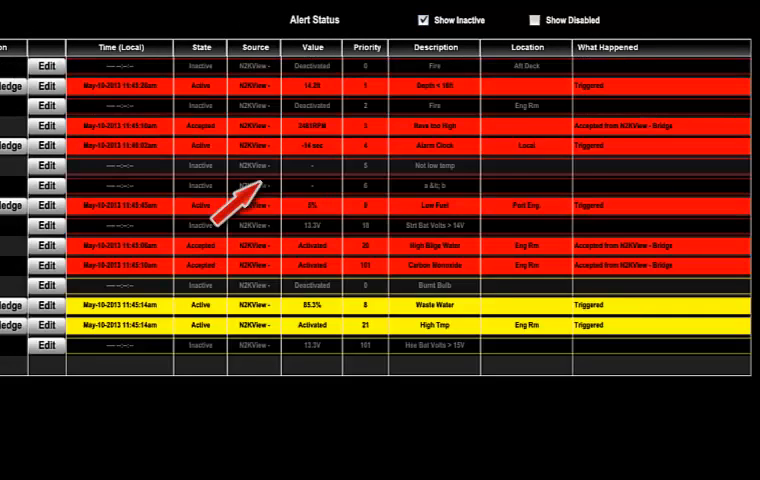